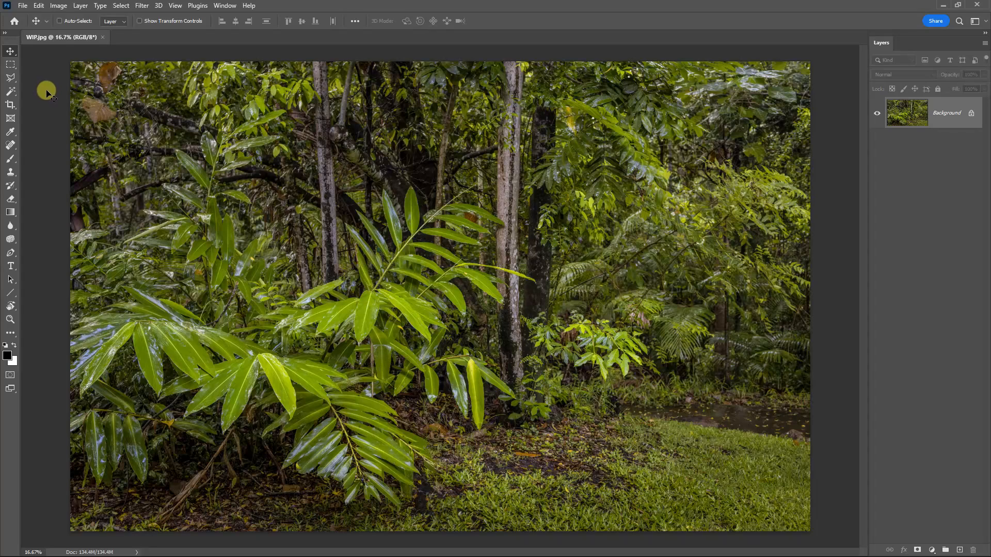
mouse_move(43, 98)
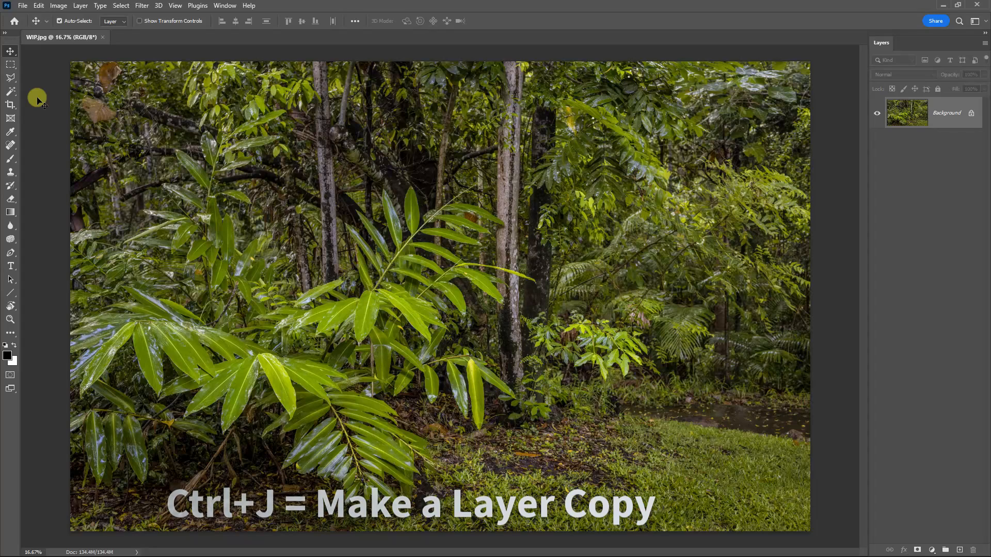
Duplicate the rainforest Background layer into Layer 1 with Ctrl+J
key("Ctrl+J")
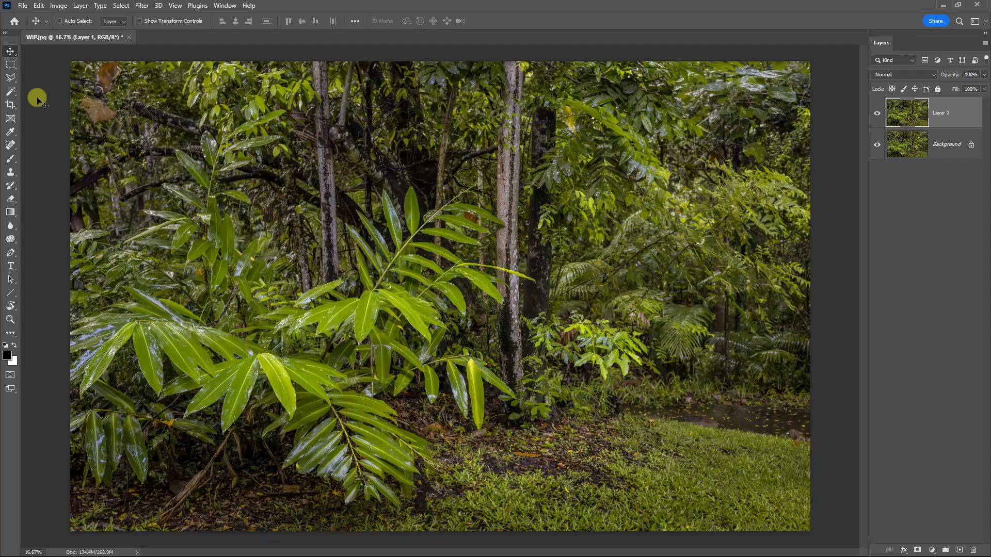
mouse_move(44, 93)
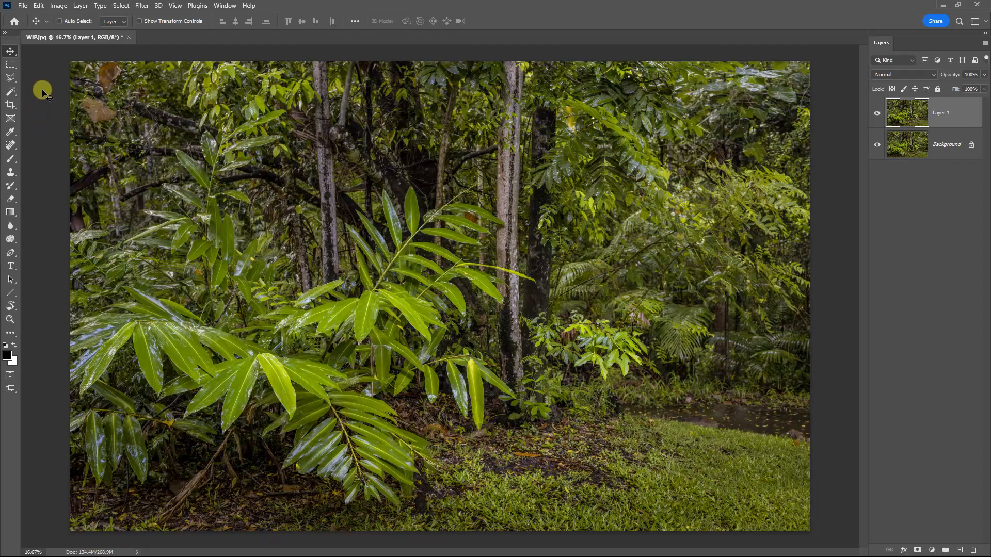
left_click(142, 6)
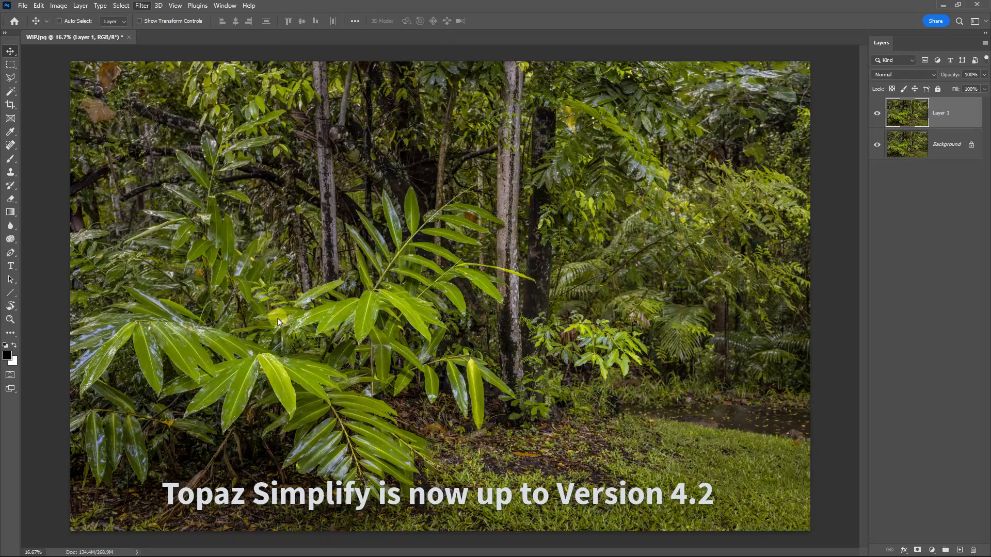
Launch Topaz Simplify 4, apply the BuzSim preset, and set Simplify Size to 0.11
left_click(141, 6)
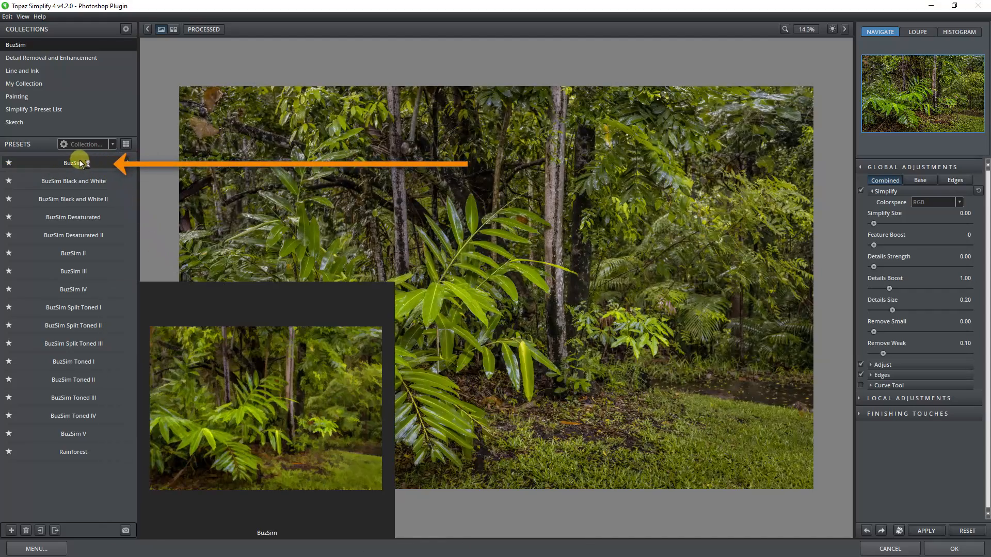
left_click(74, 163)
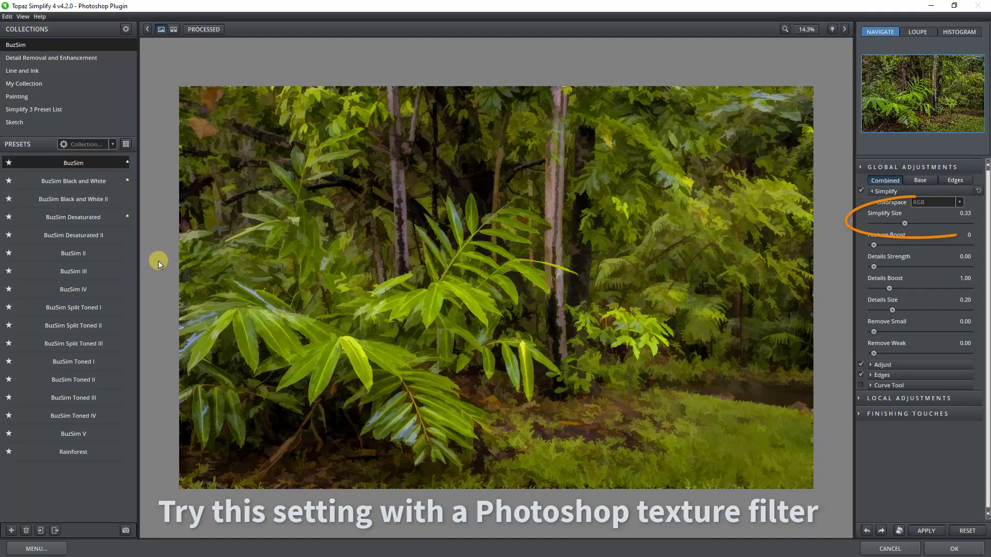
mouse_move(897, 222)
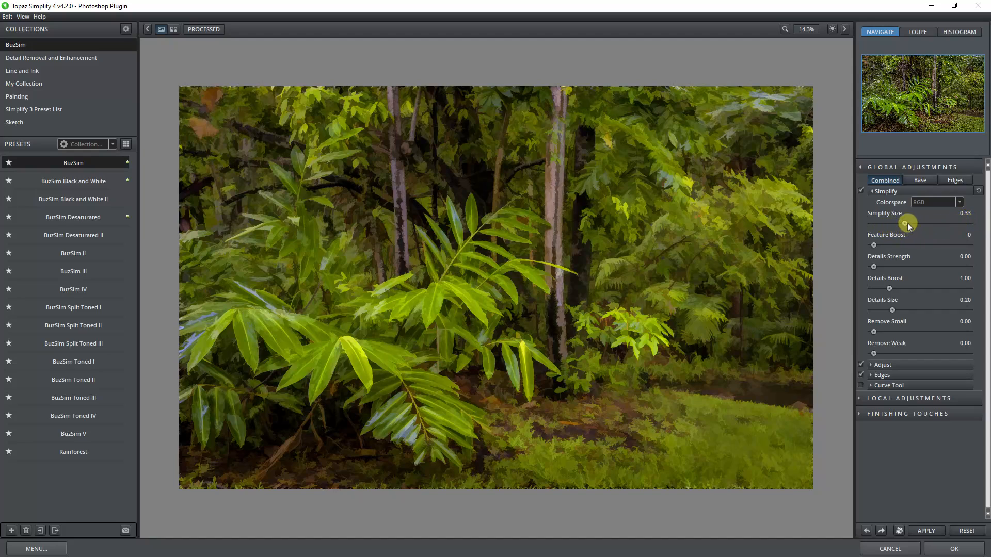
left_click_drag(910, 223, 880, 223)
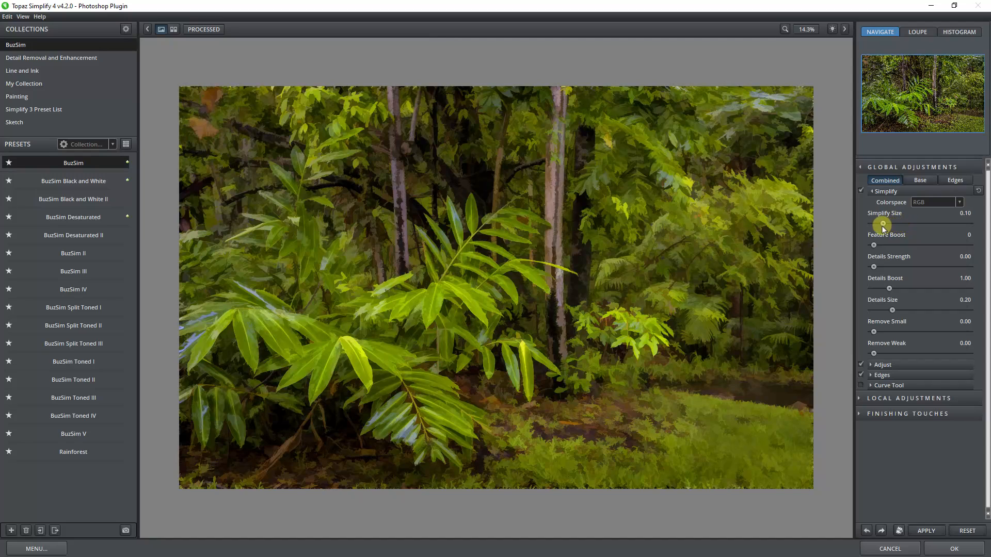
left_click_drag(881, 223, 878, 223)
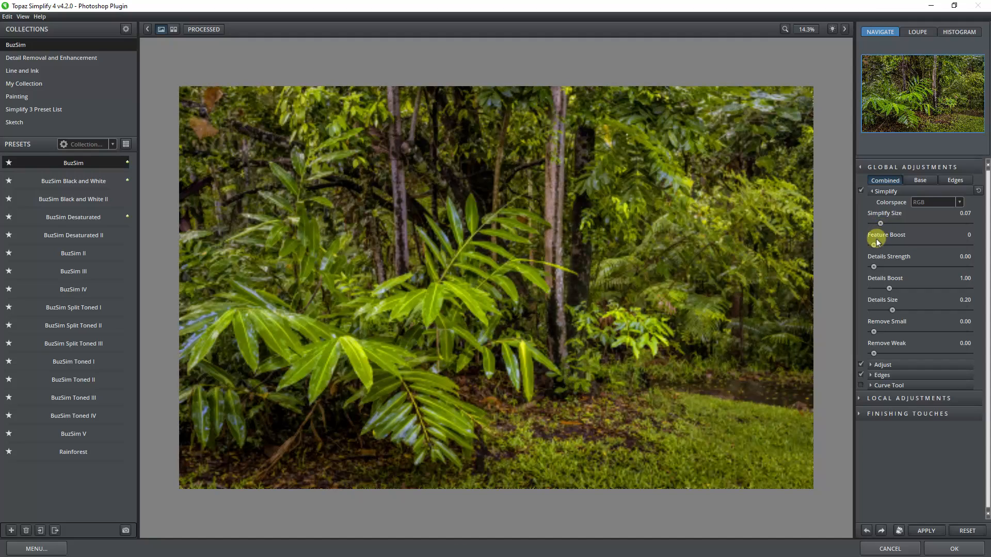
mouse_move(880, 225)
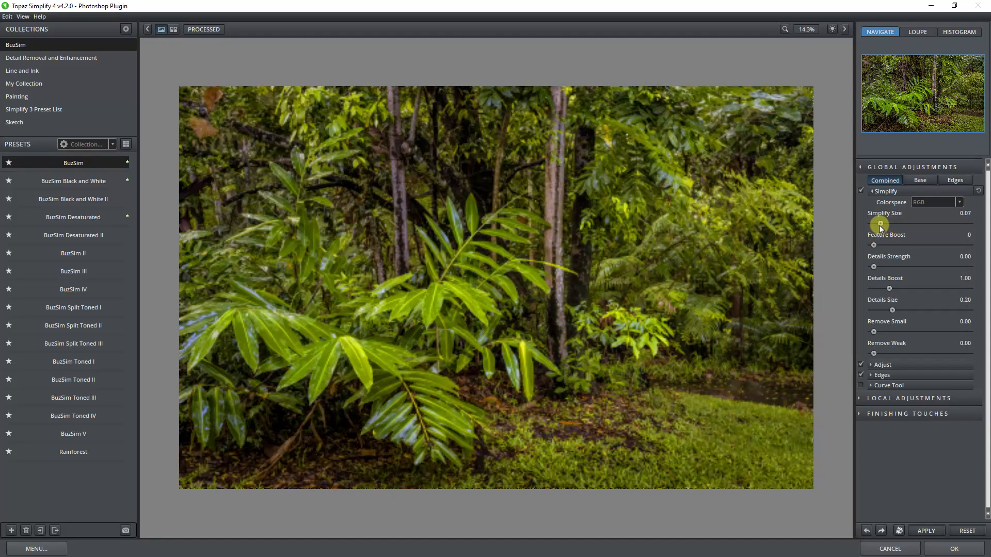
left_click_drag(878, 226, 883, 226)
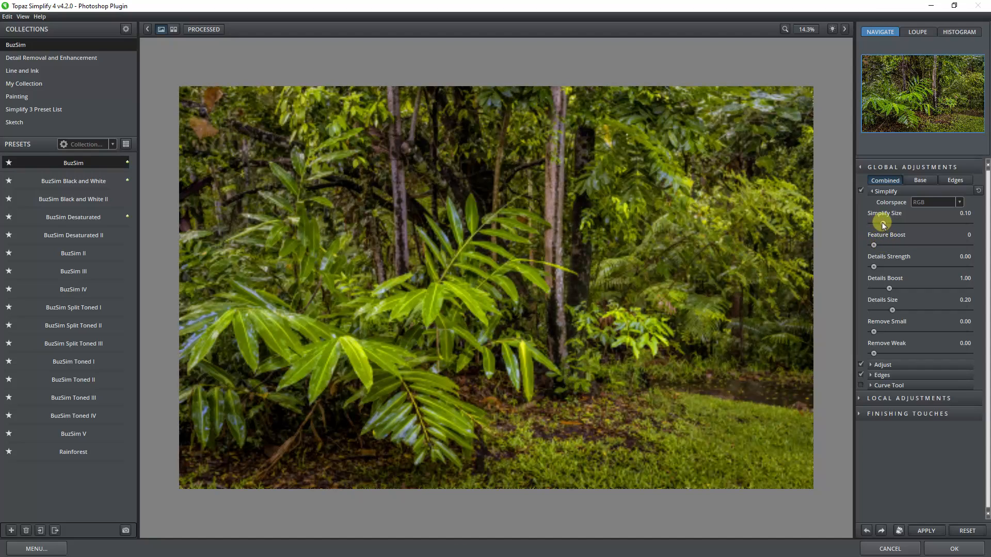
left_click_drag(875, 221, 878, 222)
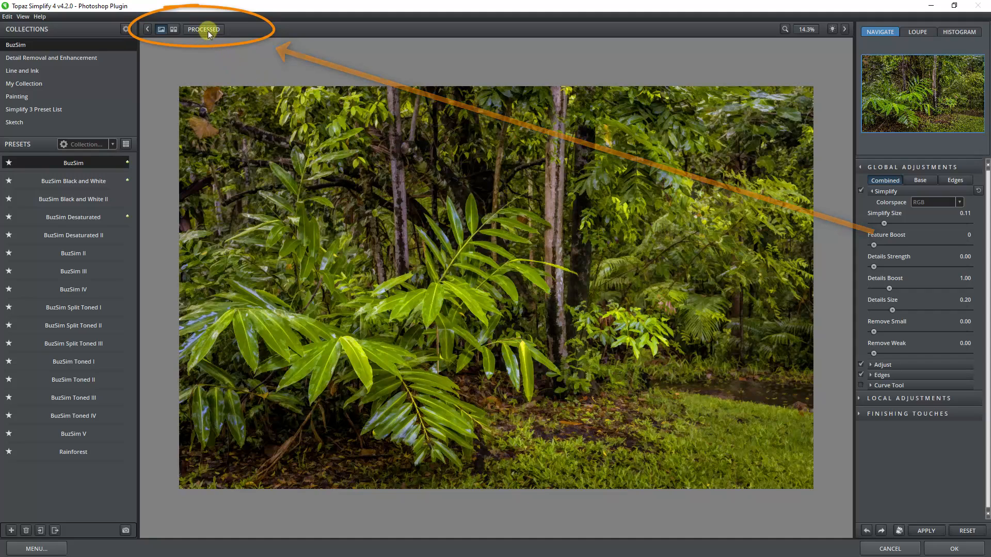
Compare the simplified preview with the original, zoomed in on the central fern leaves
left_click(204, 29)
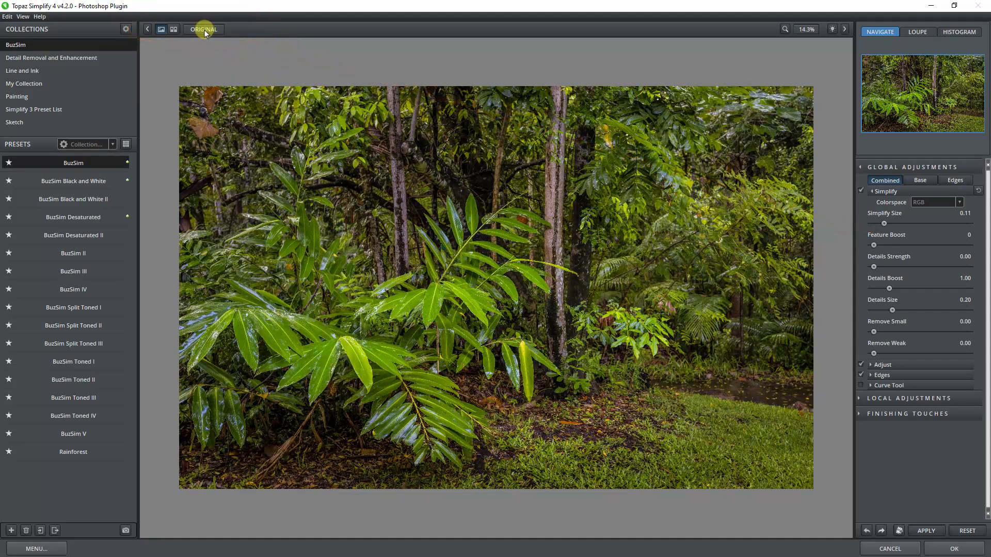
left_click(203, 28)
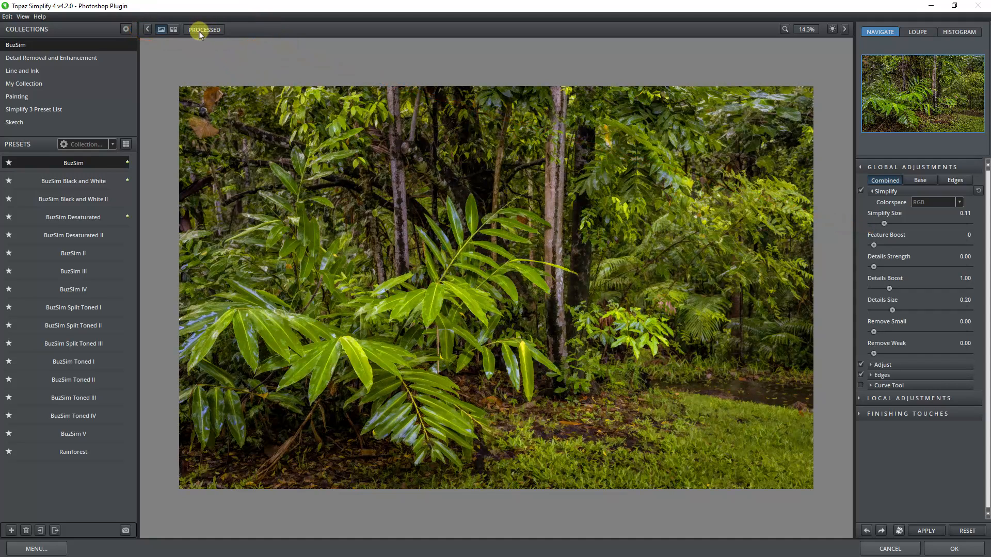
left_click(203, 30)
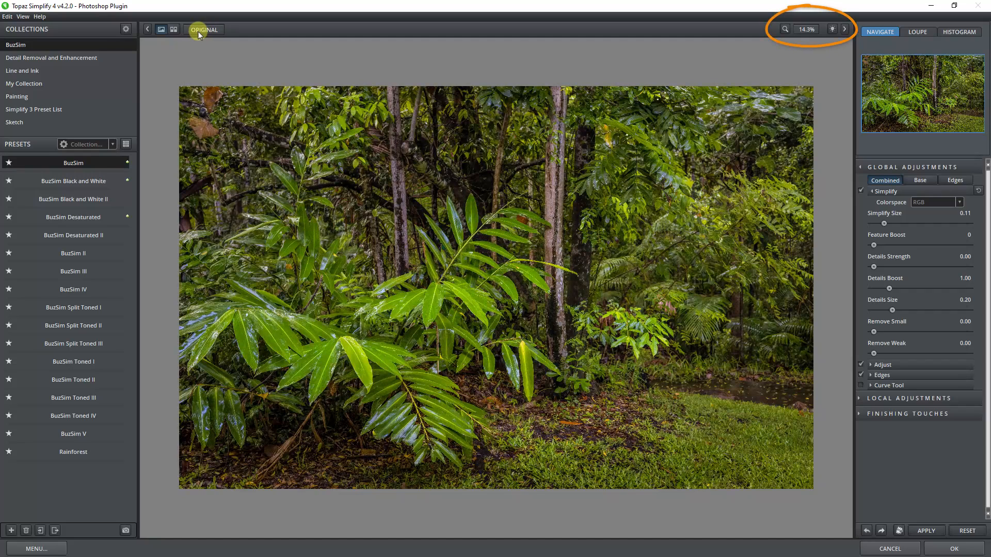
left_click(204, 29)
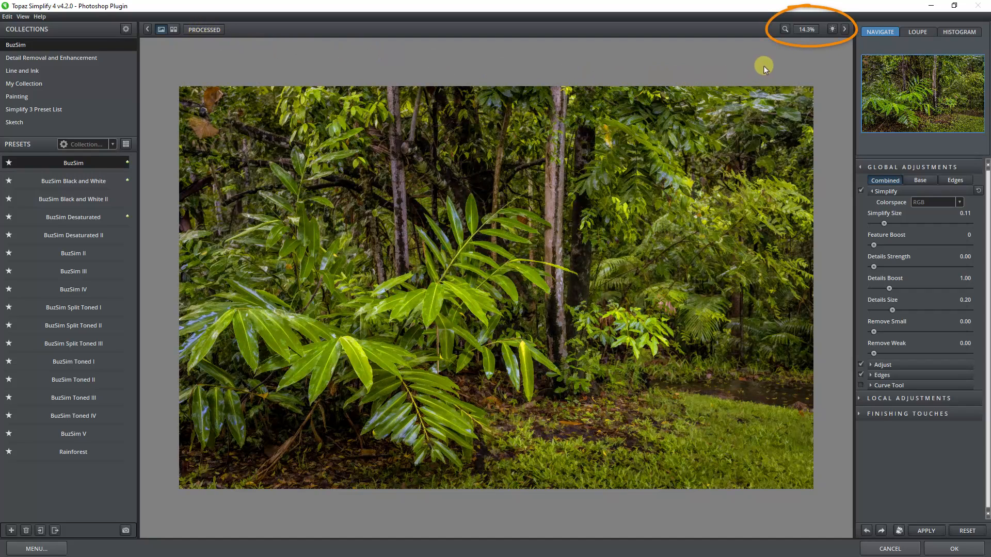
left_click(806, 29)
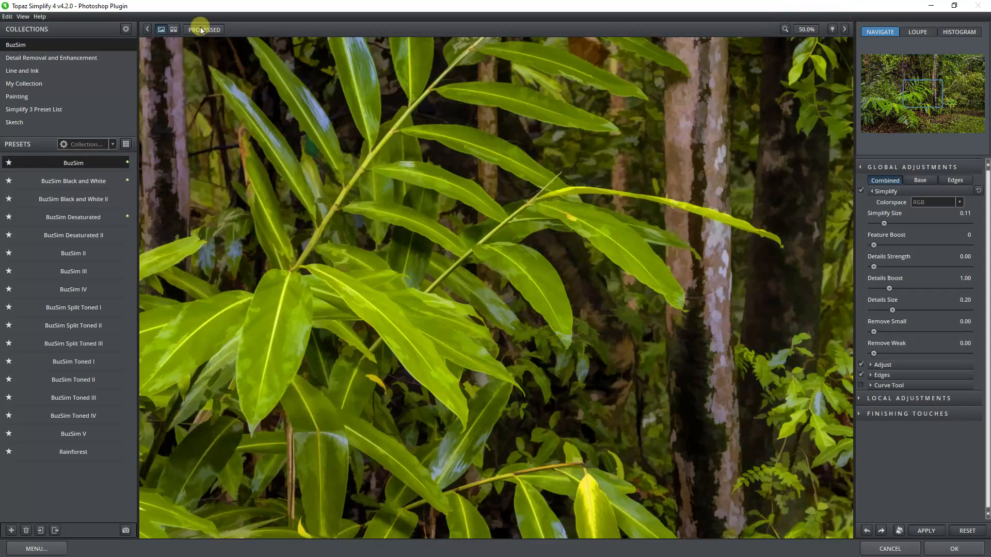
left_click(204, 29)
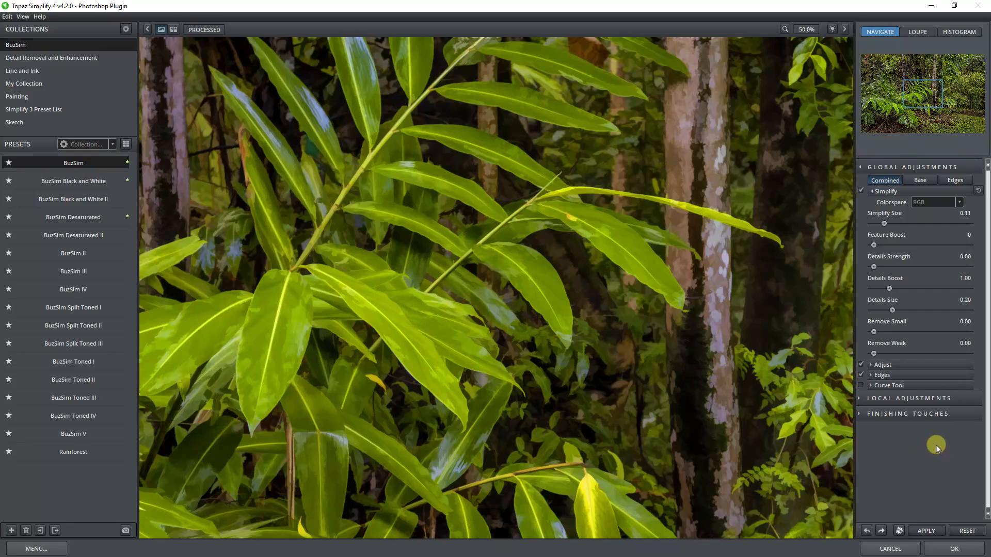
mouse_move(886, 416)
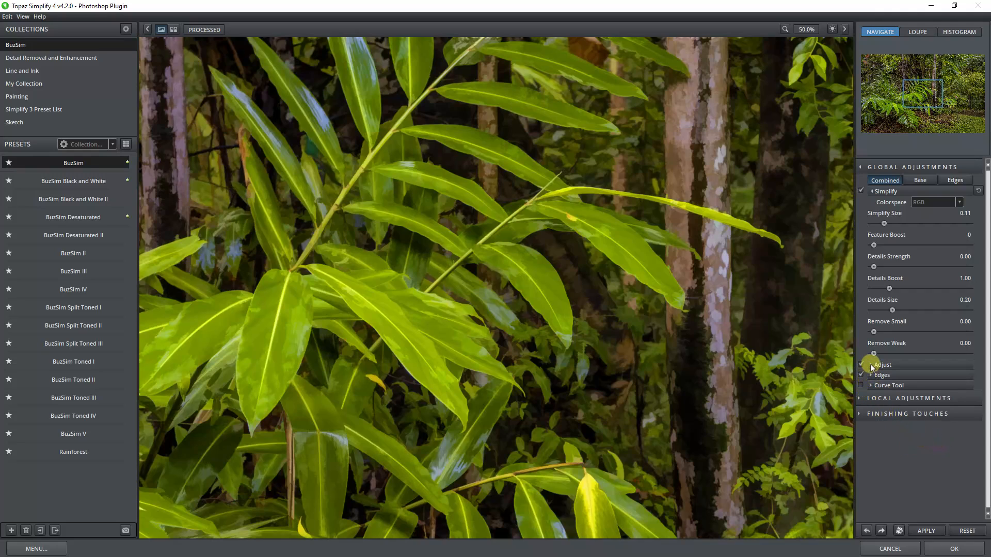
Expand the Adjust section and drag Saturation Boost from 1.15 down to 0.90
left_click(872, 365)
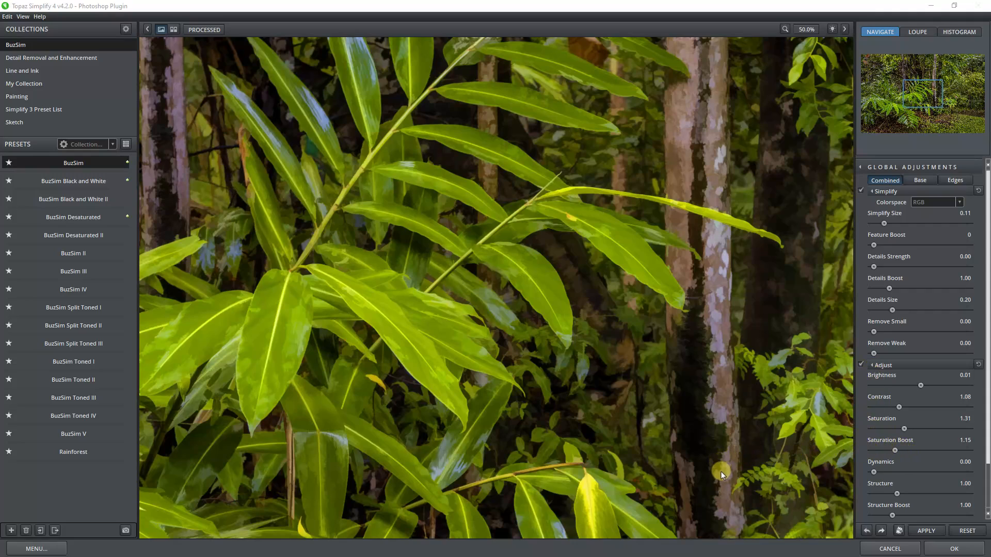
mouse_move(894, 452)
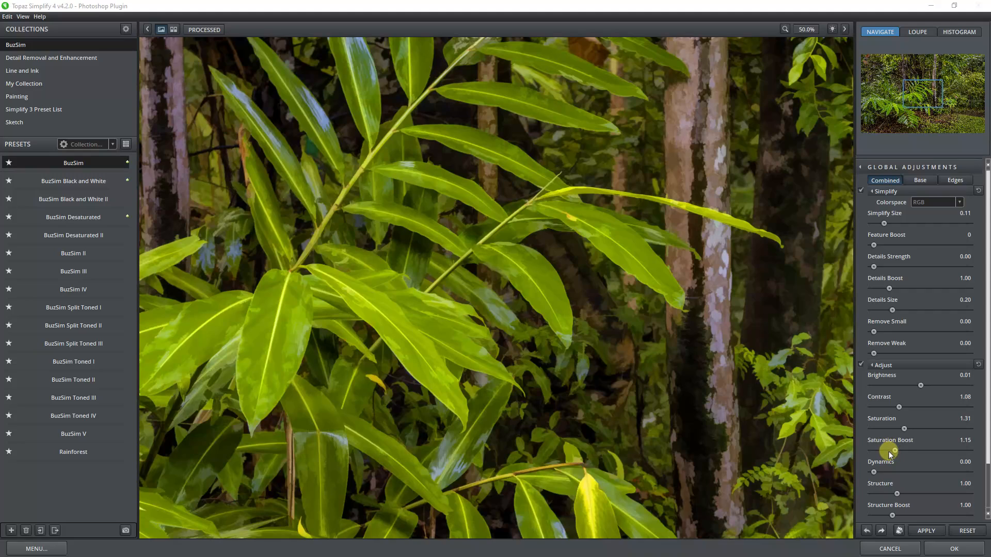
left_click_drag(909, 450, 889, 451)
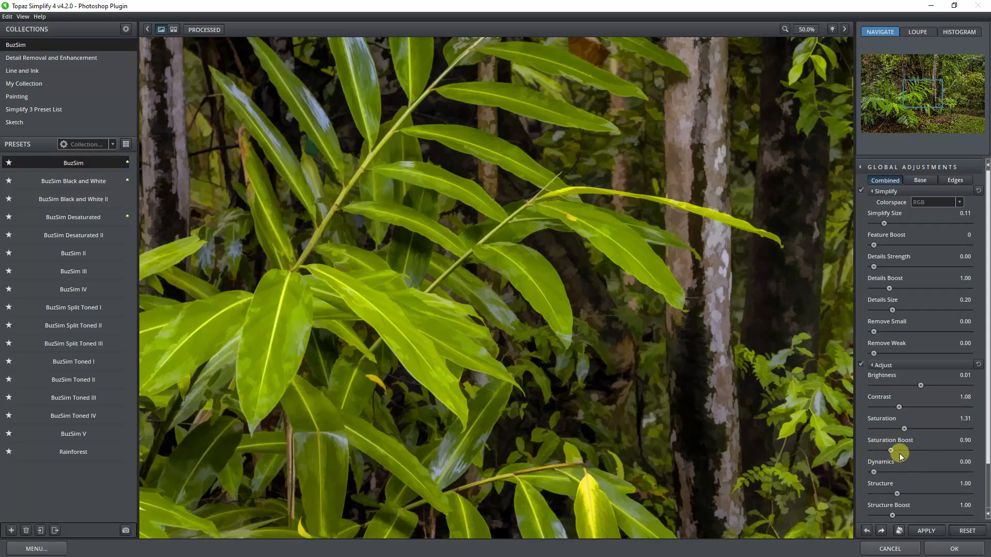
mouse_move(897, 458)
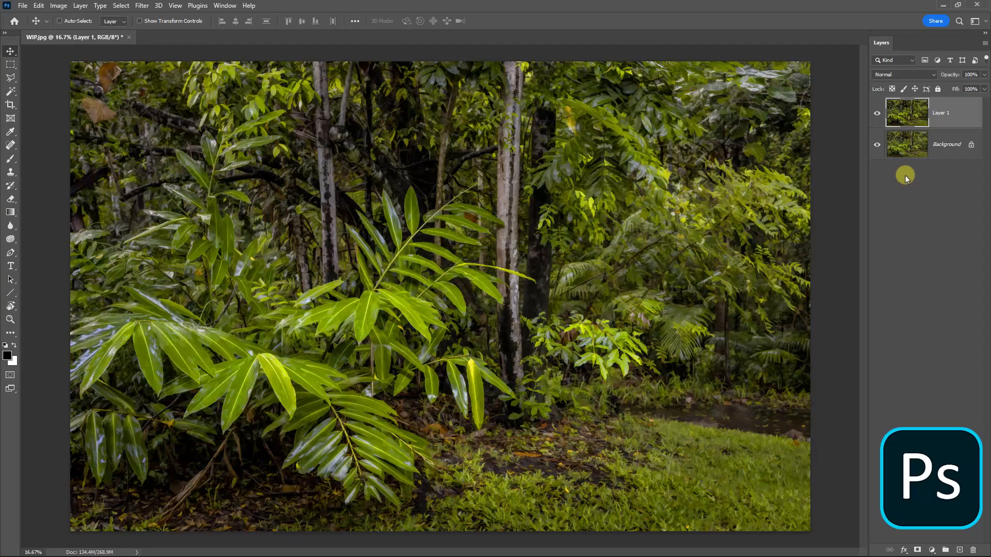
mouse_move(902, 181)
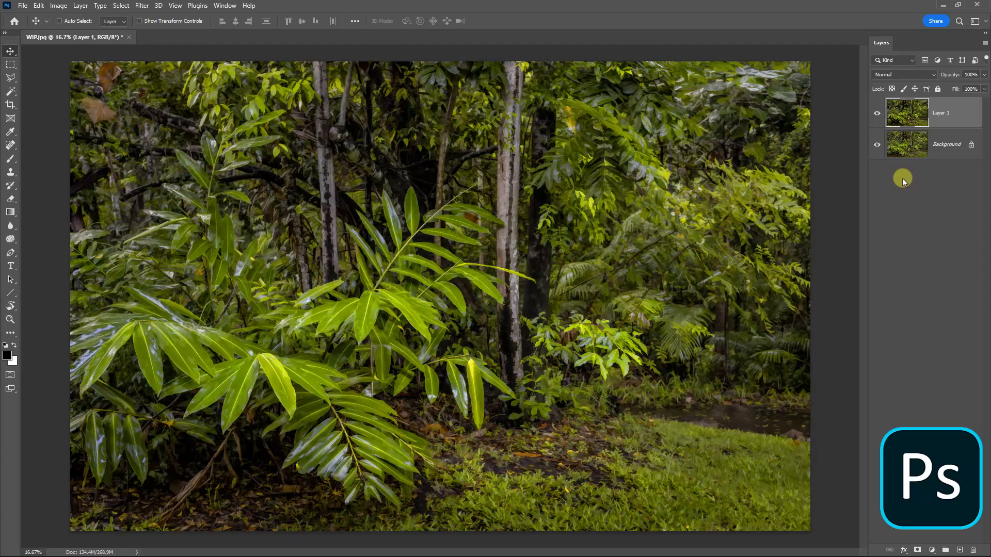
mouse_move(899, 180)
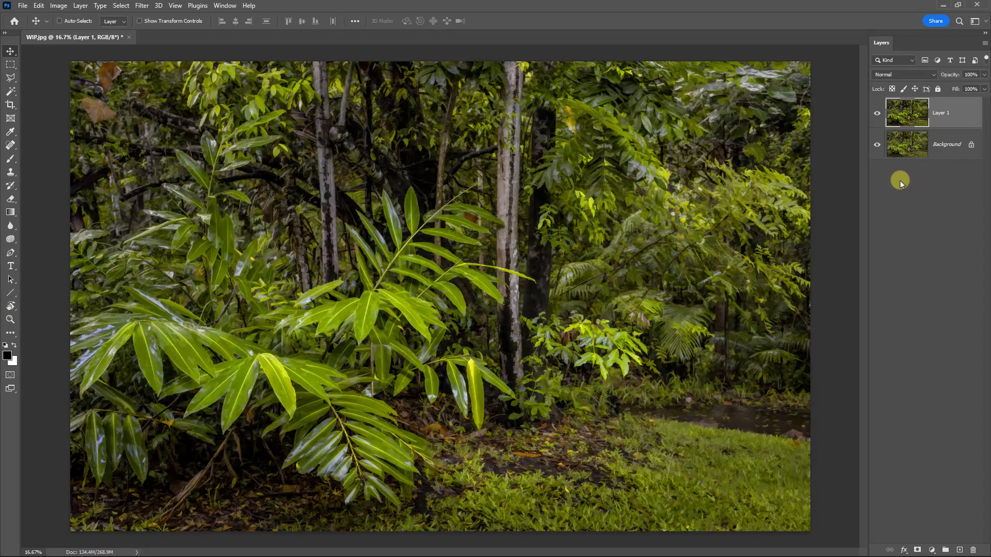
mouse_move(901, 178)
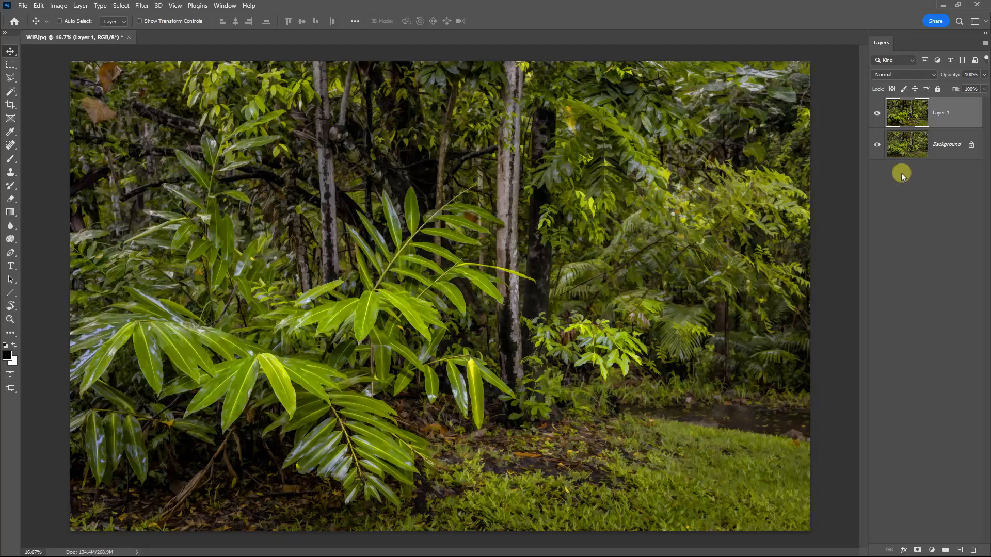
mouse_move(900, 169)
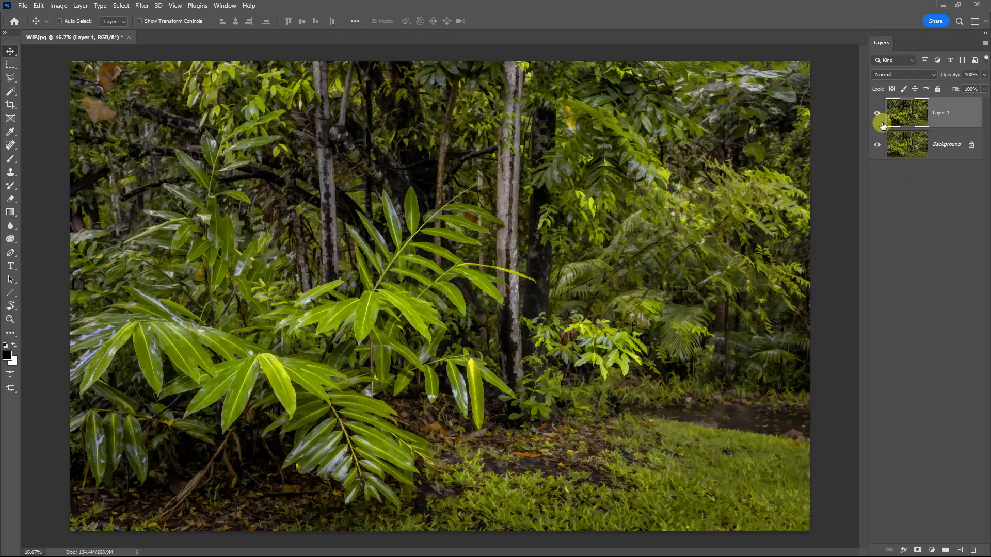
left_click(877, 113)
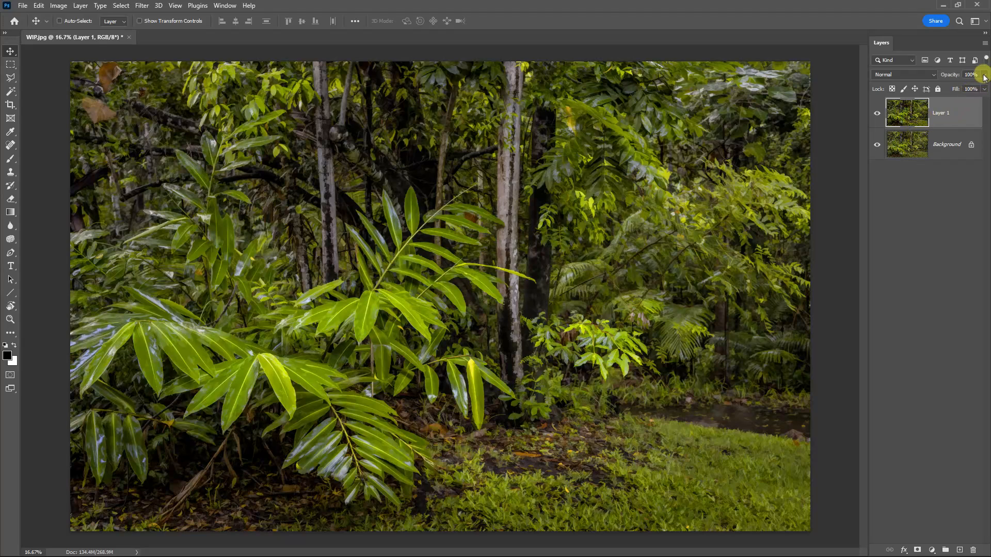
left_click_drag(978, 74, 957, 85)
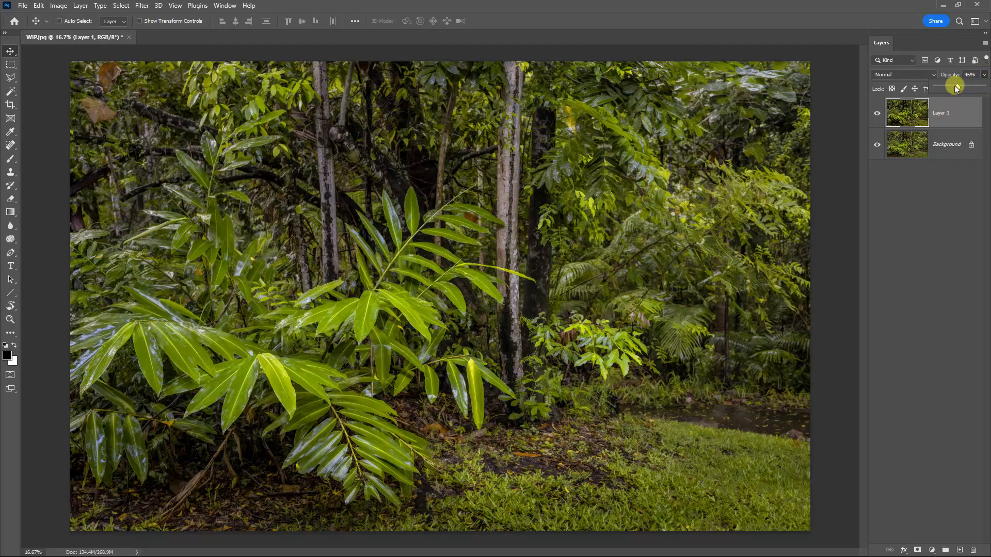
left_click_drag(956, 87, 983, 87)
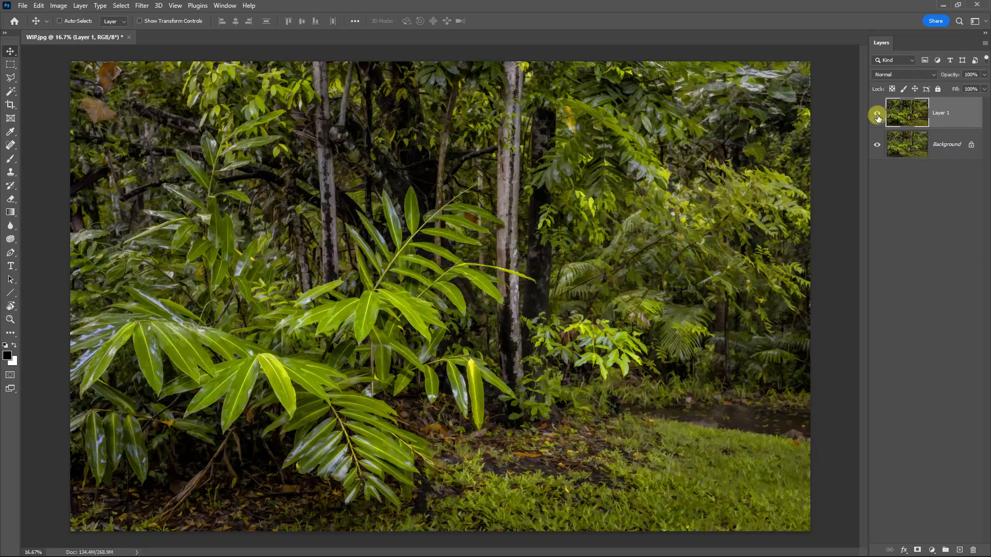
left_click(877, 114)
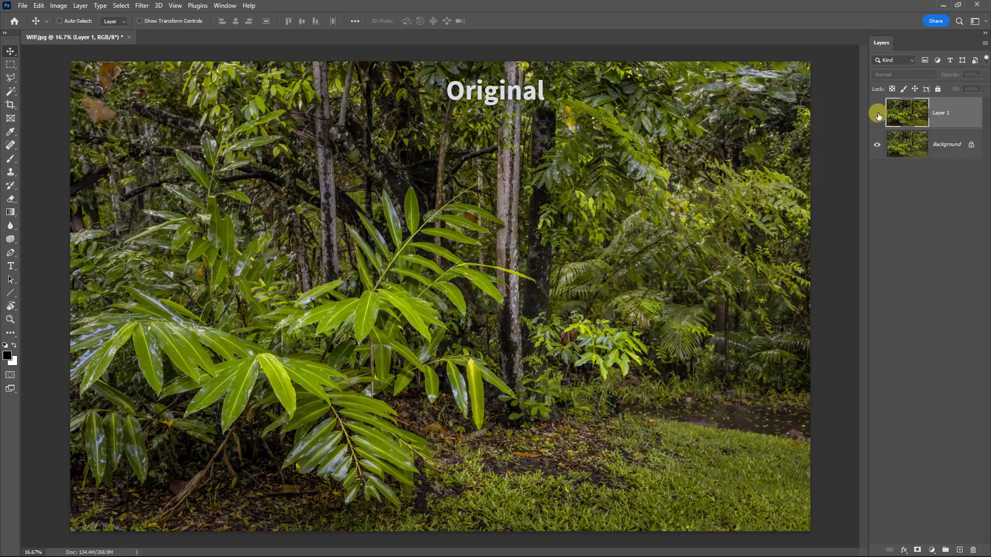
left_click(877, 112)
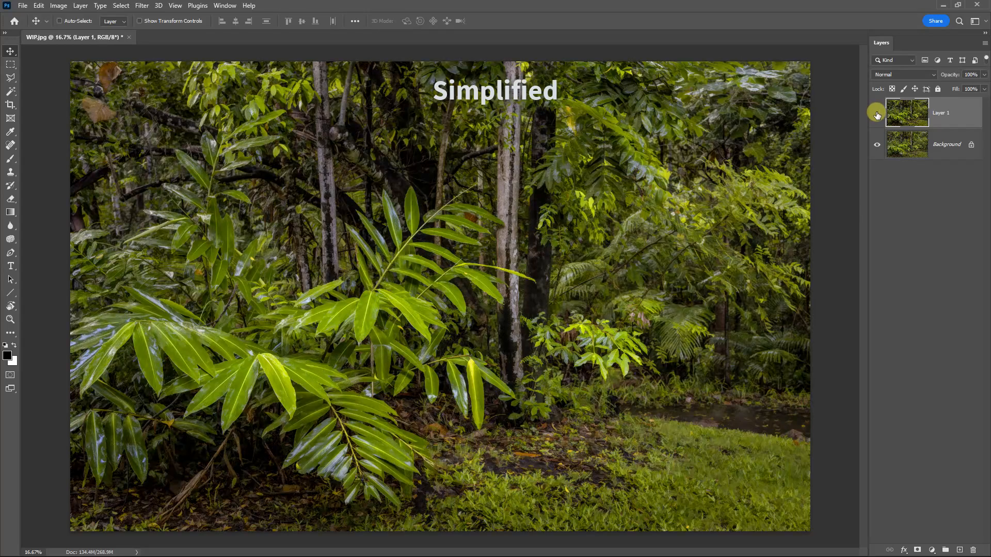
left_click(877, 113)
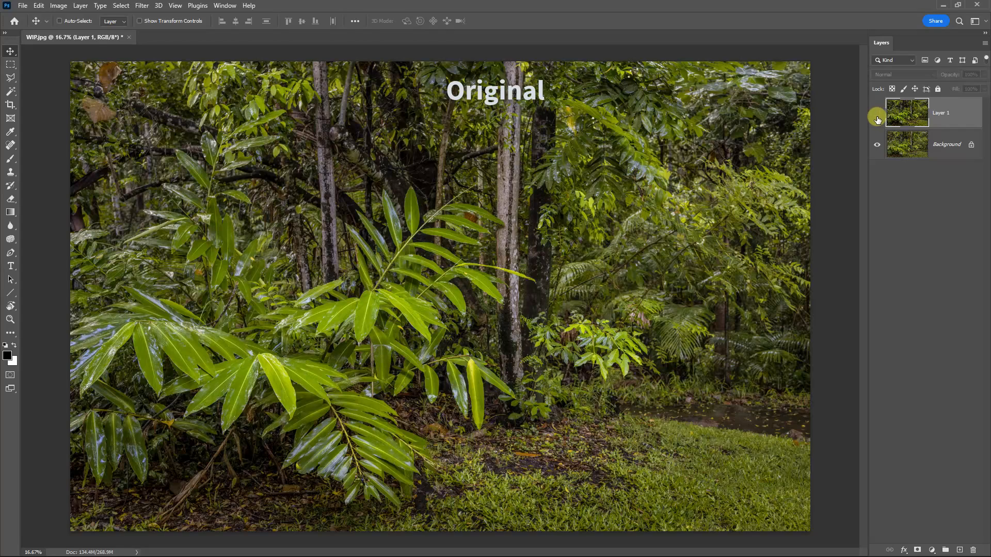
left_click(877, 113)
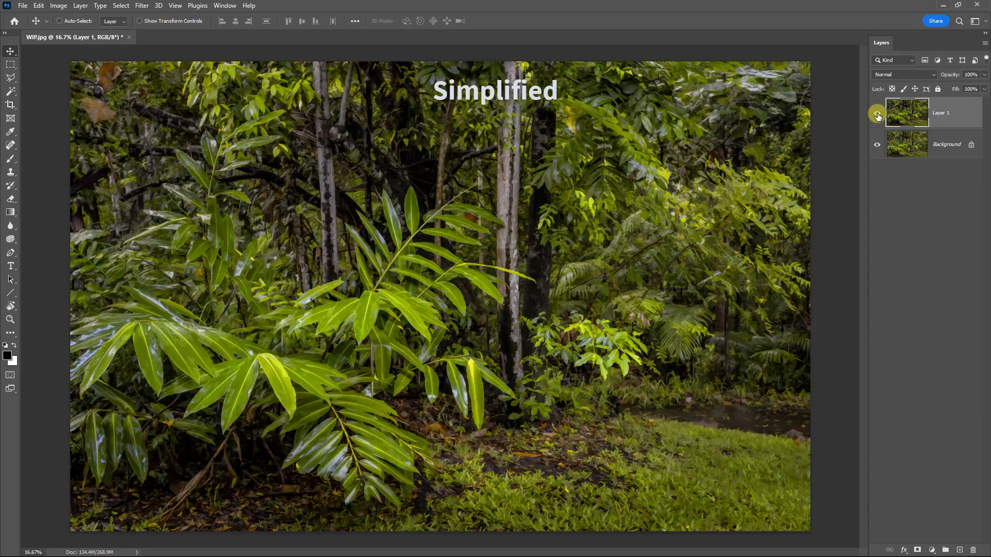
left_click(877, 113)
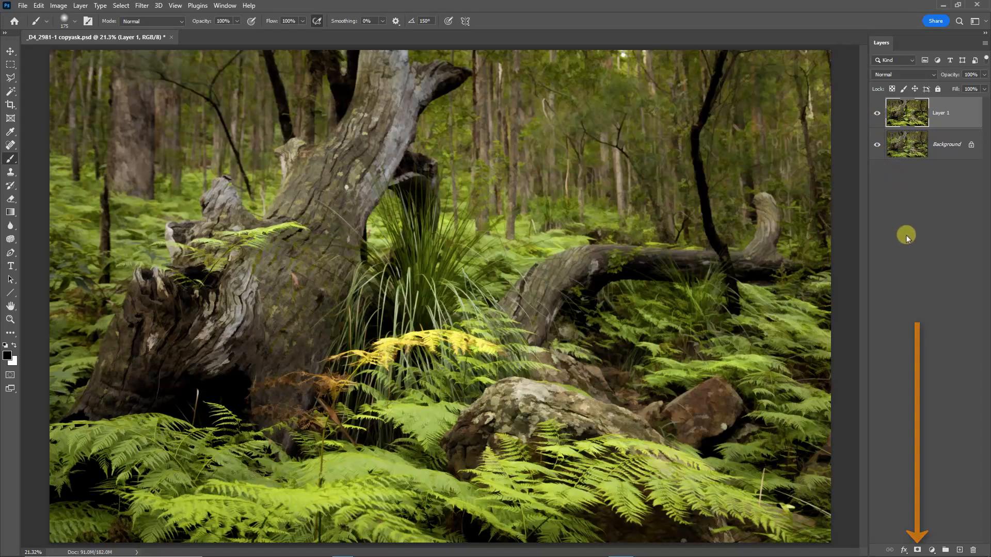
mouse_move(917, 547)
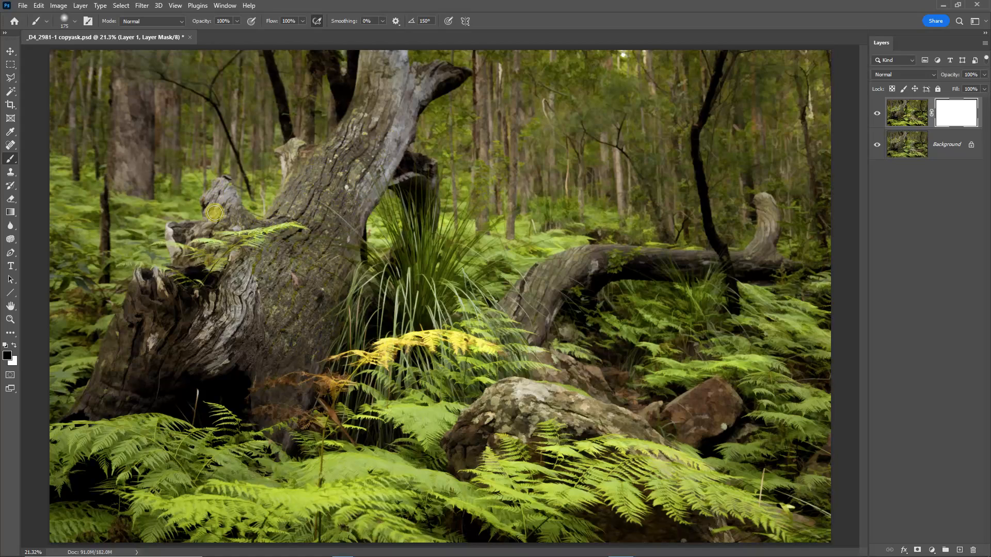
Paint black on Layer 1's mask over the big fallen tree trunk
left_click_drag(214, 212, 275, 287)
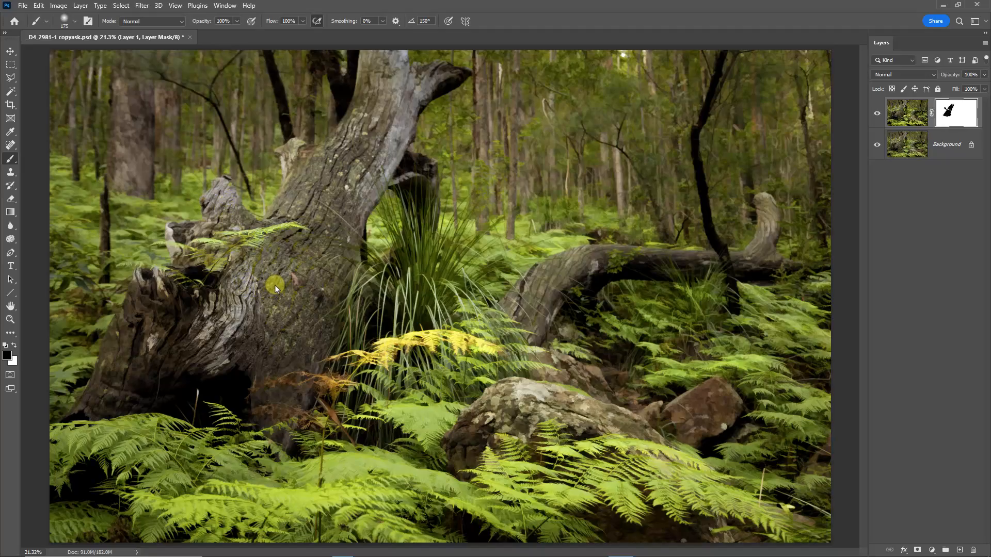